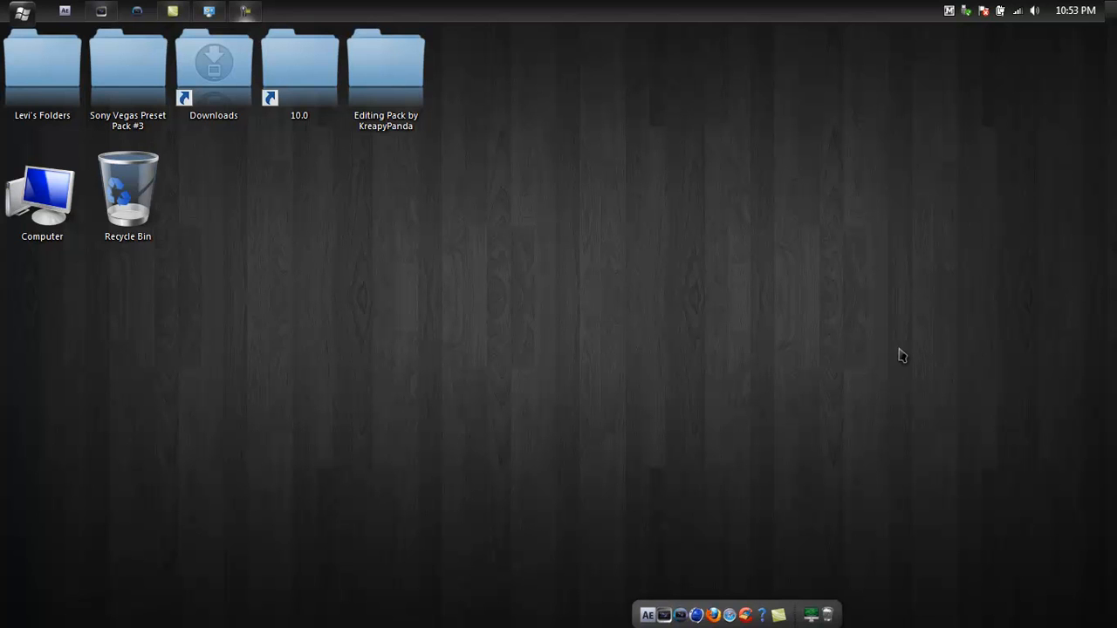
mouse_move(672, 405)
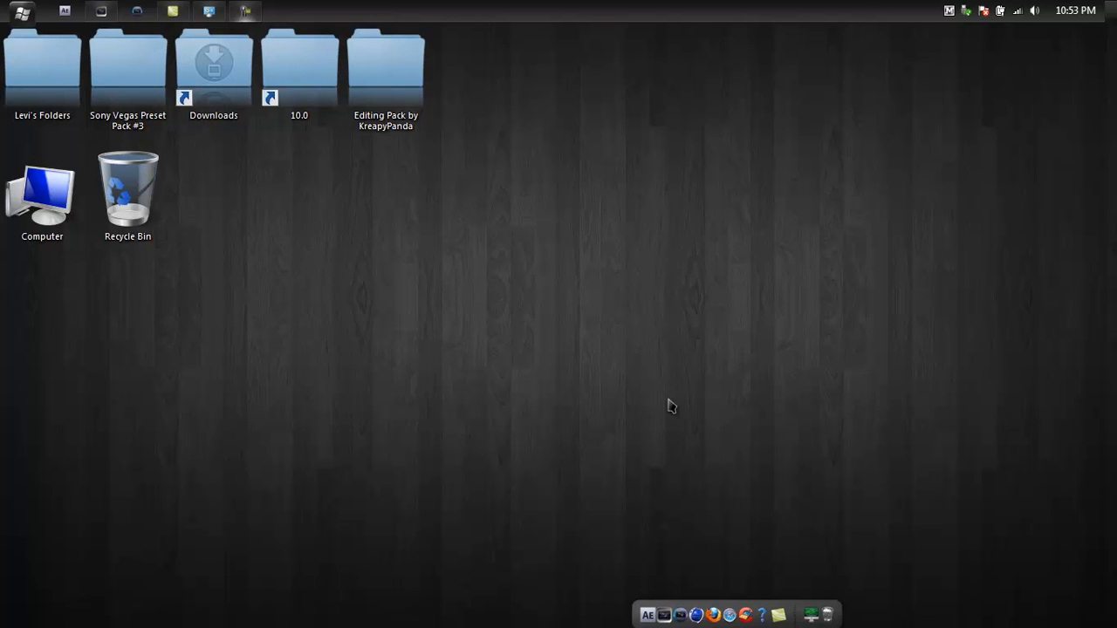
mouse_move(534, 387)
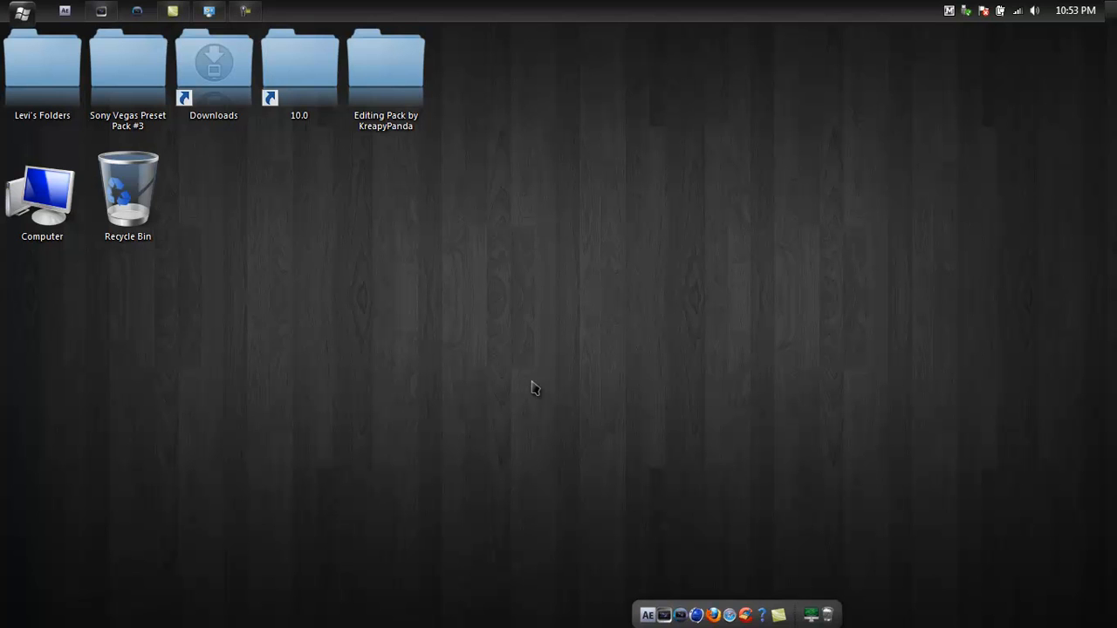
mouse_move(930, 396)
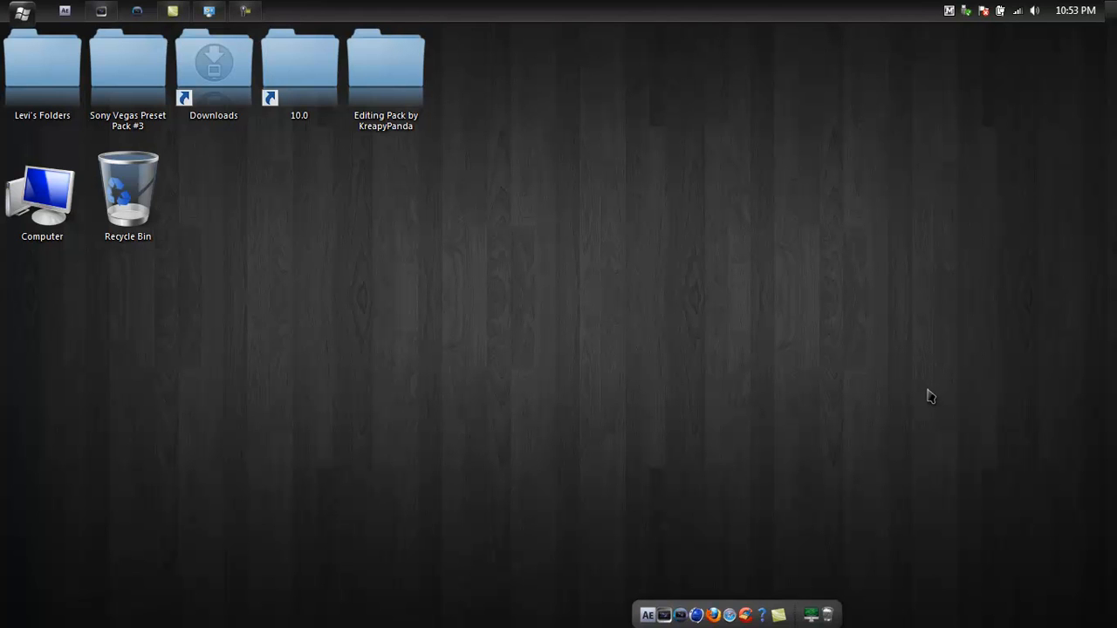
mouse_move(912, 357)
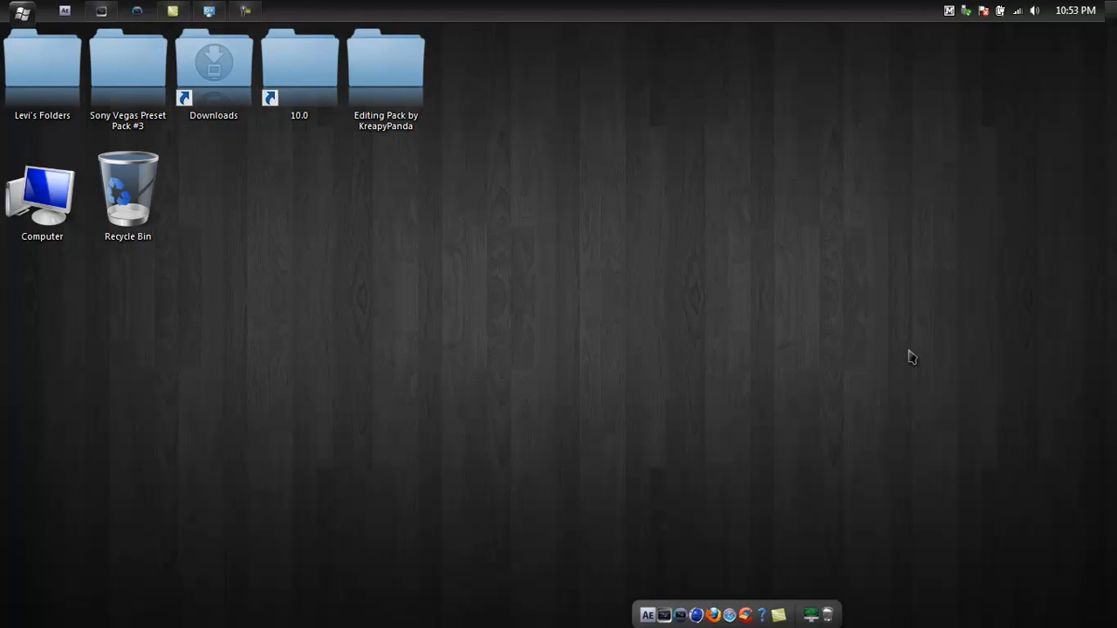
mouse_move(889, 340)
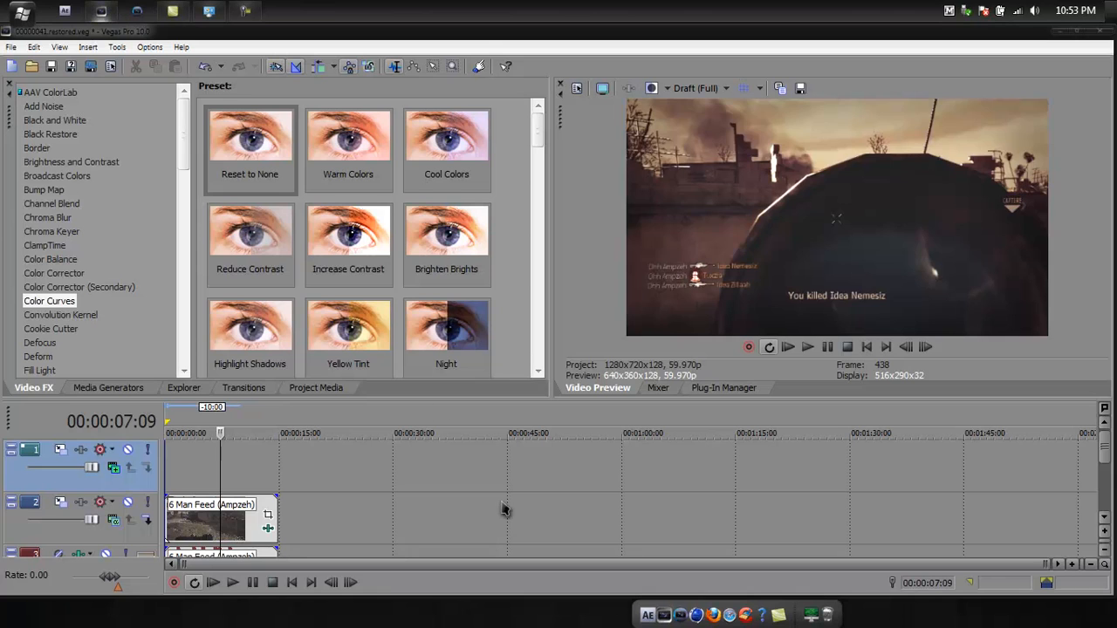
mouse_move(49, 83)
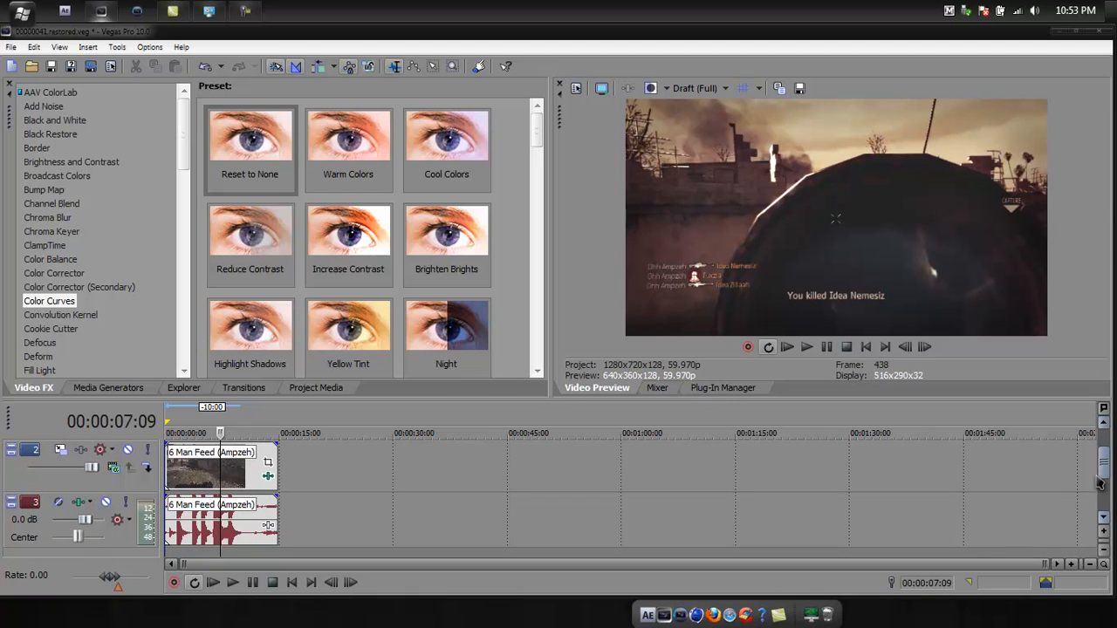
mouse_move(1022, 471)
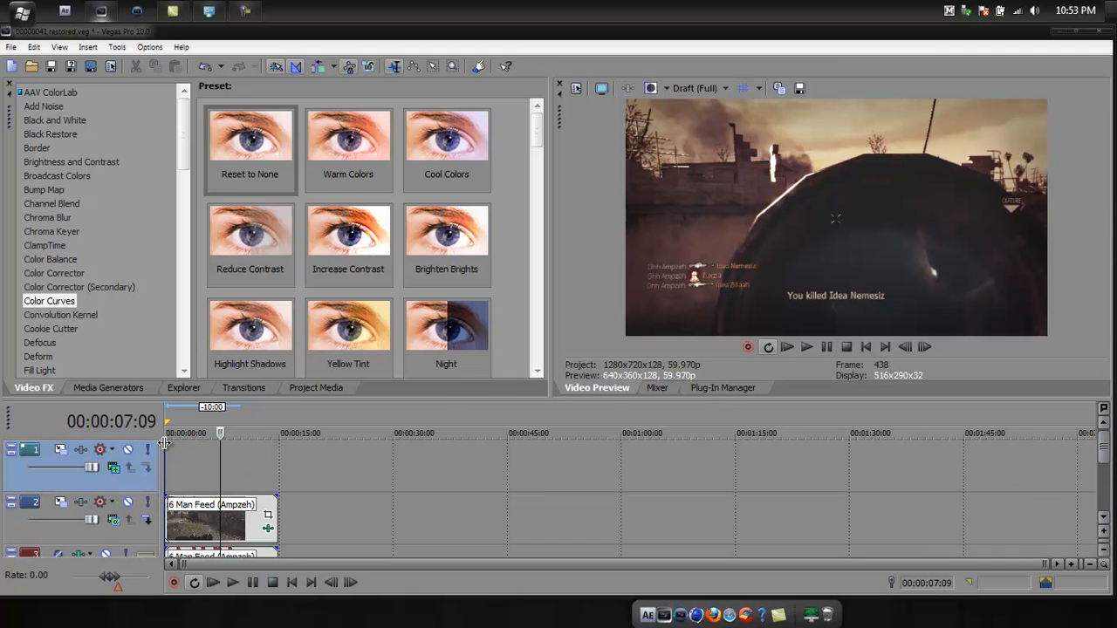
Check the track compositing mode, then move the playhead to an open-sky frame at 00:00:03:29.
left_click(114, 520)
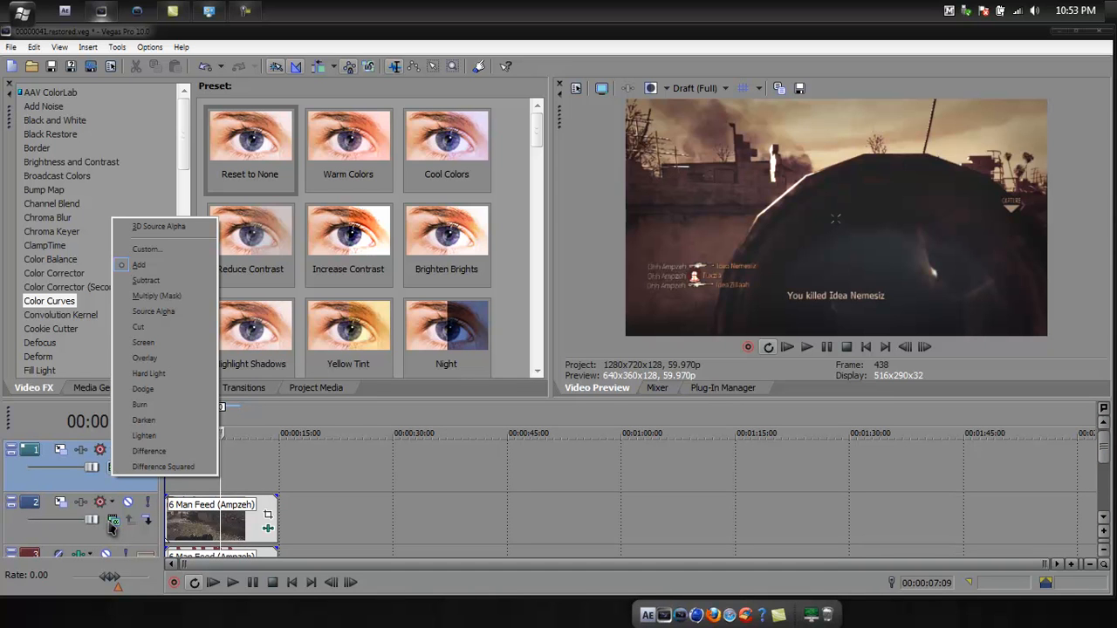
mouse_move(154, 311)
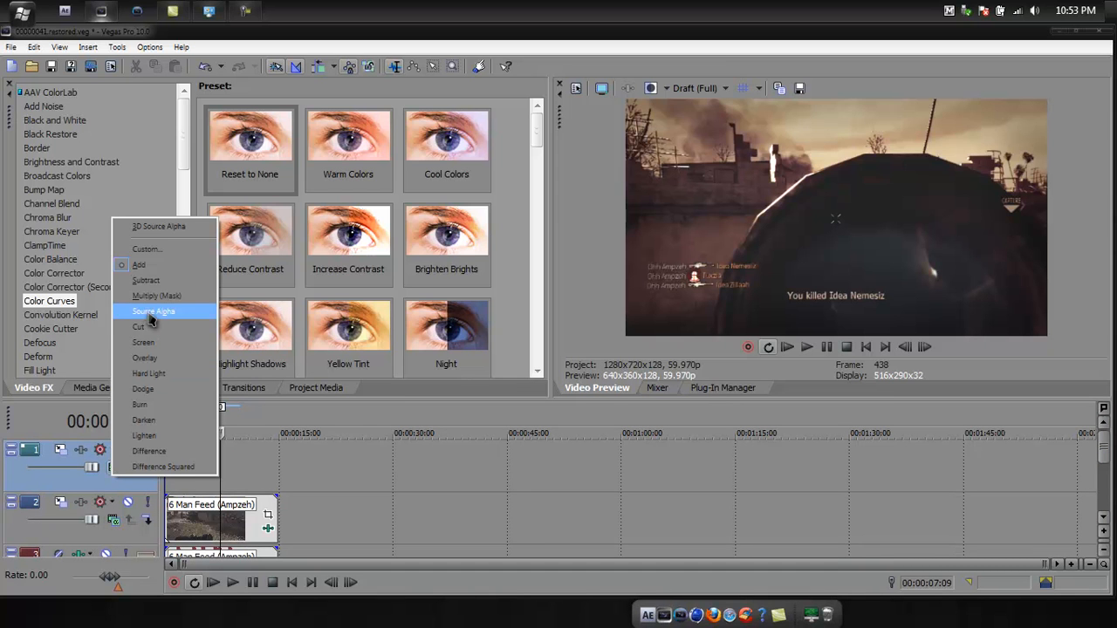
mouse_move(223, 486)
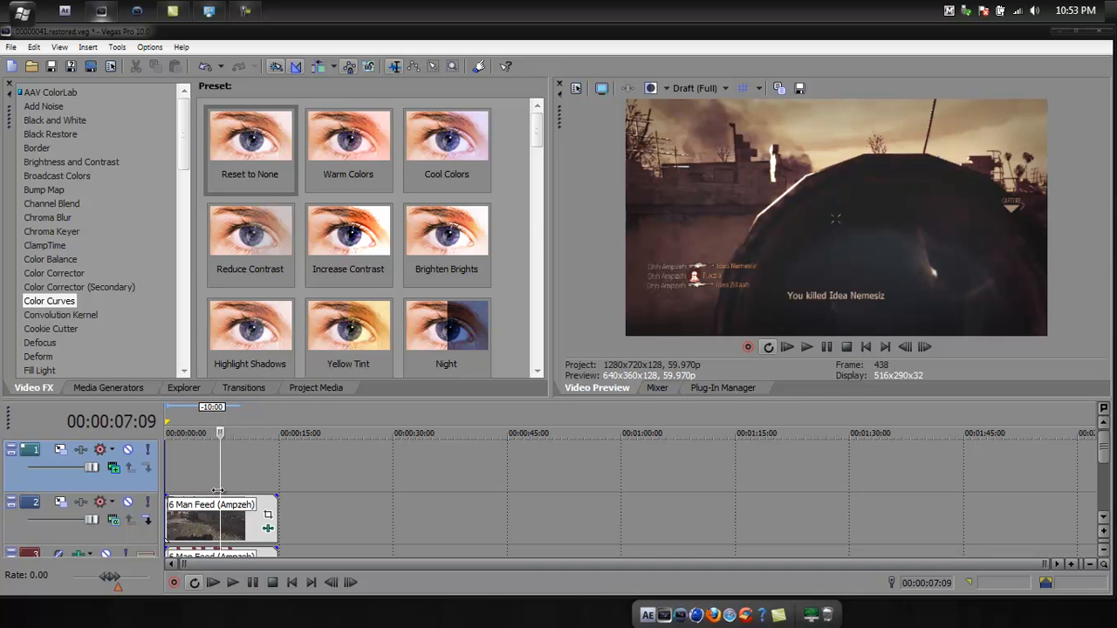
left_click(220, 432)
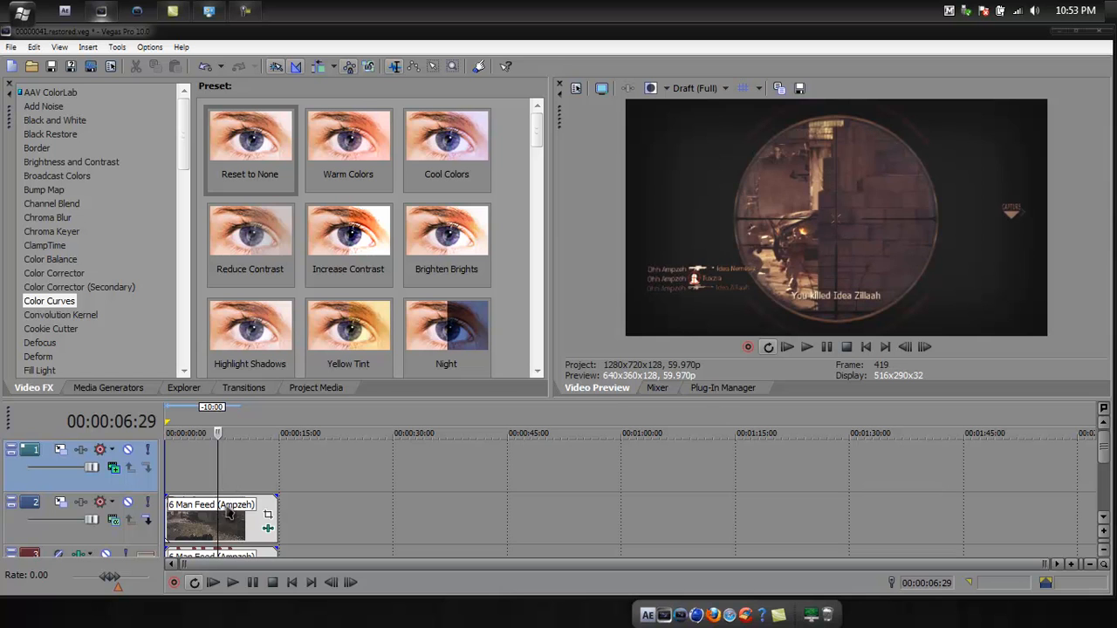
left_click(349, 583)
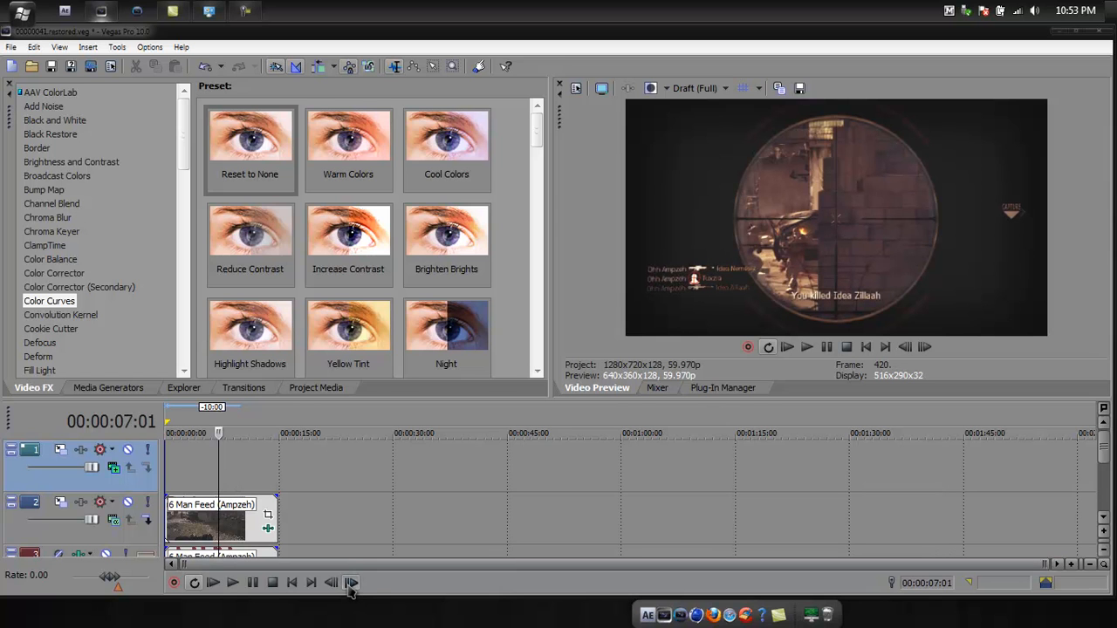
left_click(351, 583)
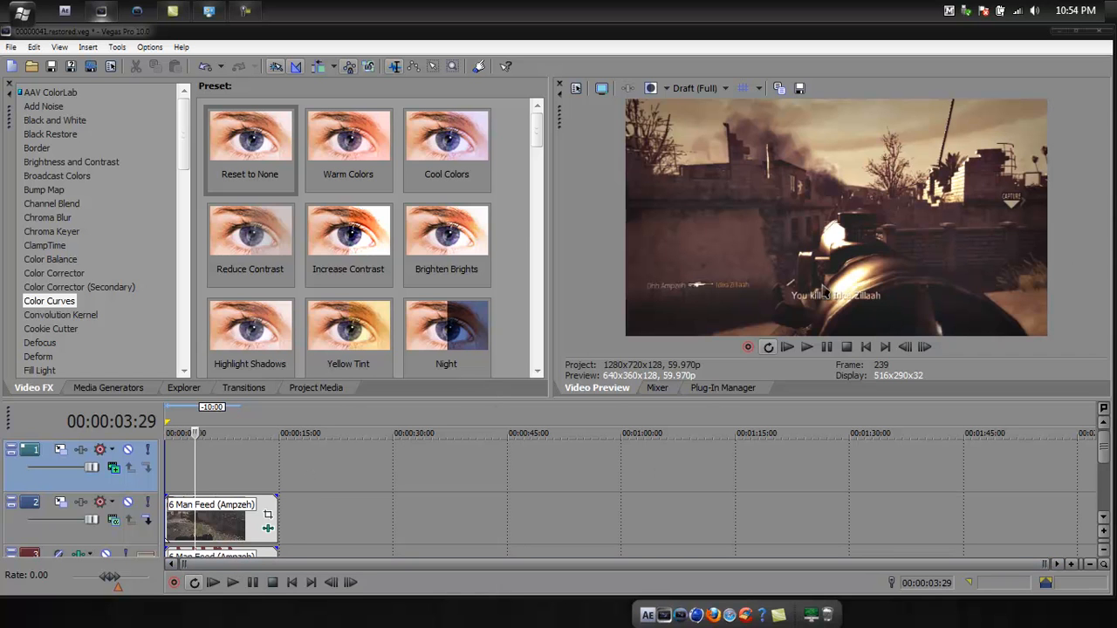
mouse_move(201, 398)
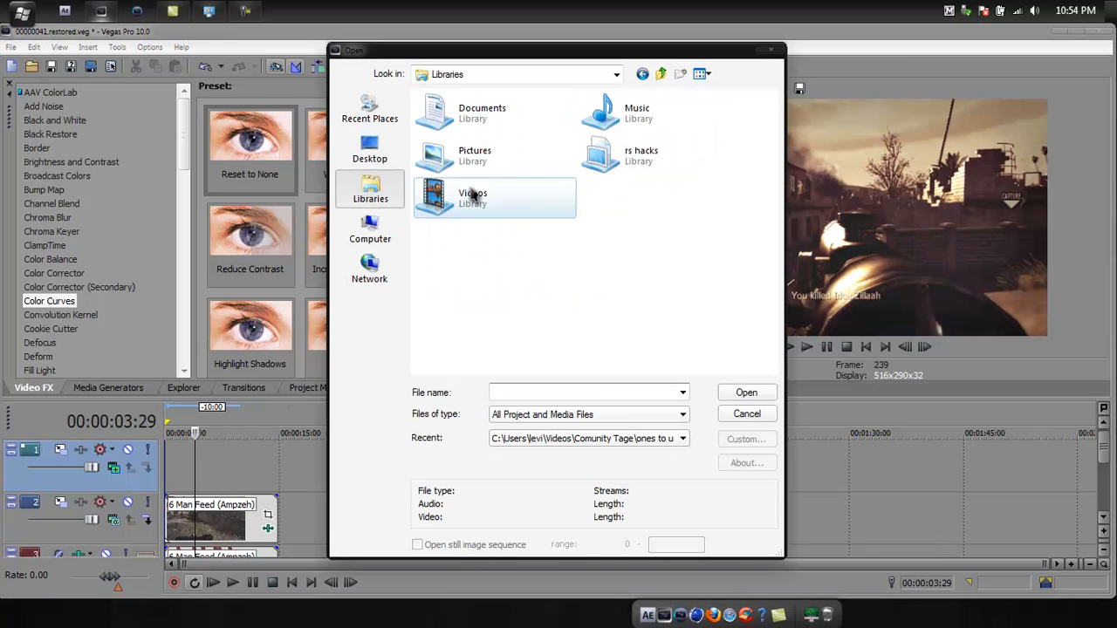
Browse the Videos library into the lights folder to import the light clip onto track 1.
double_click(473, 197)
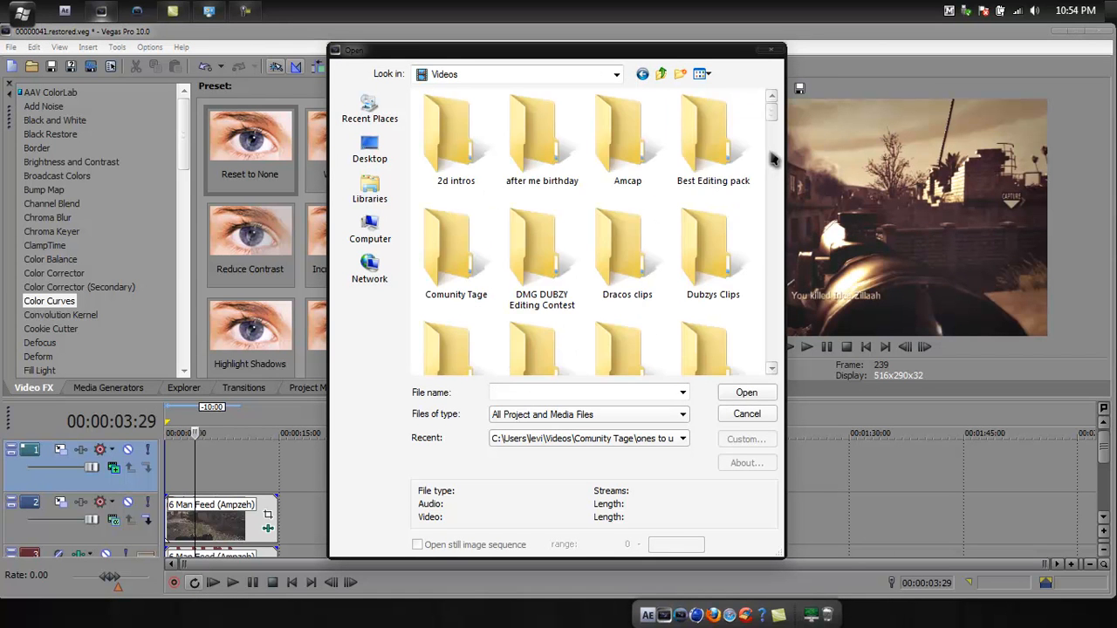
scroll("down", 3)
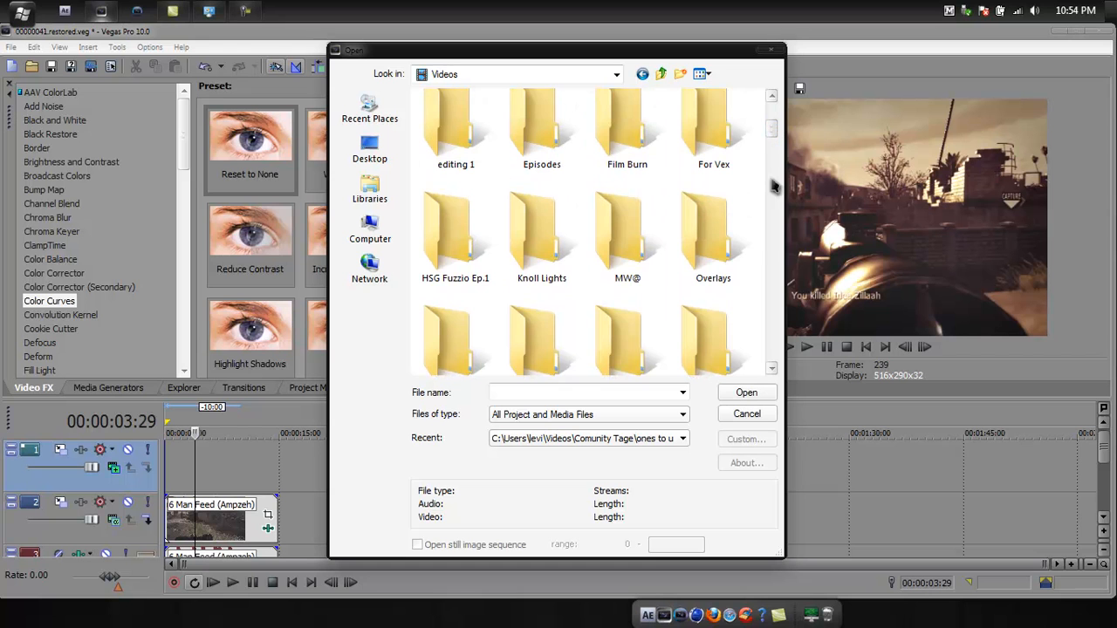
double_click(541, 231)
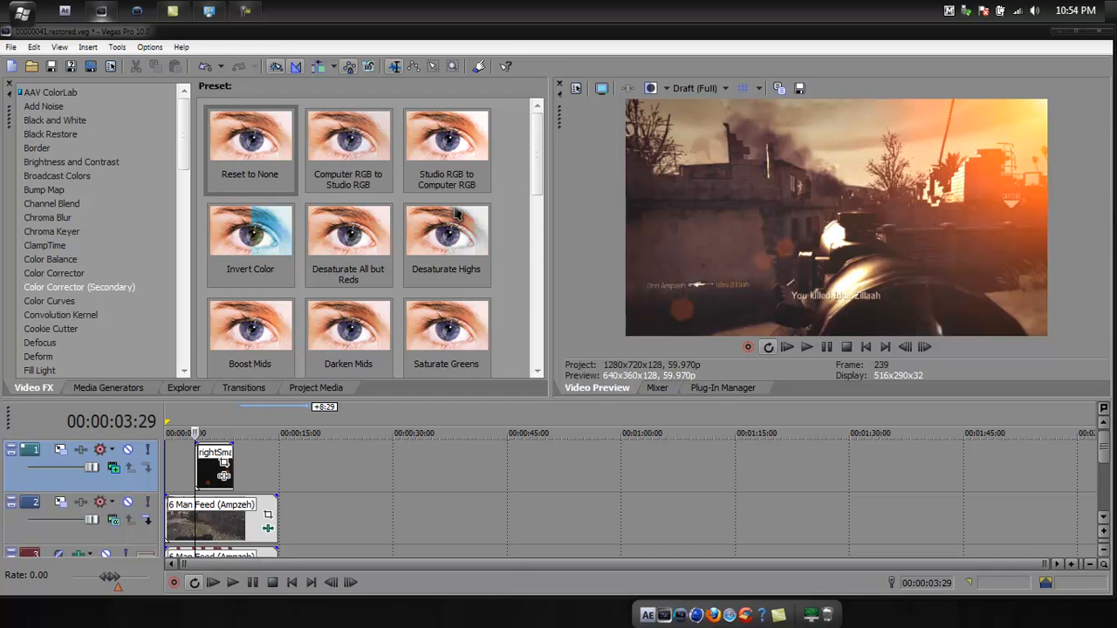
scroll("down", 3)
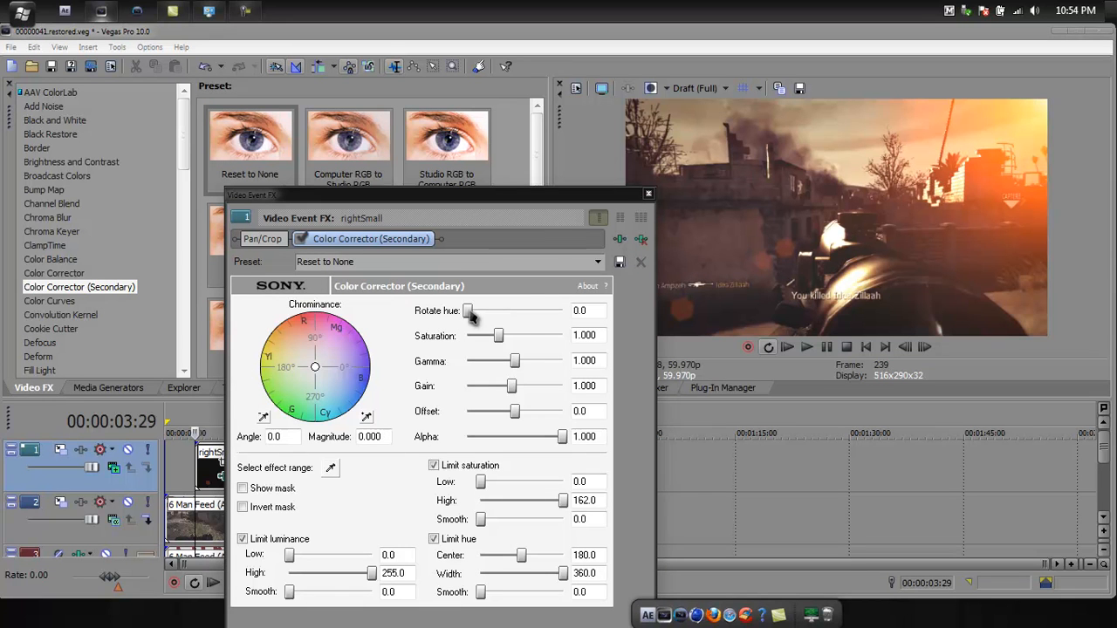
left_click_drag(468, 311, 530, 311)
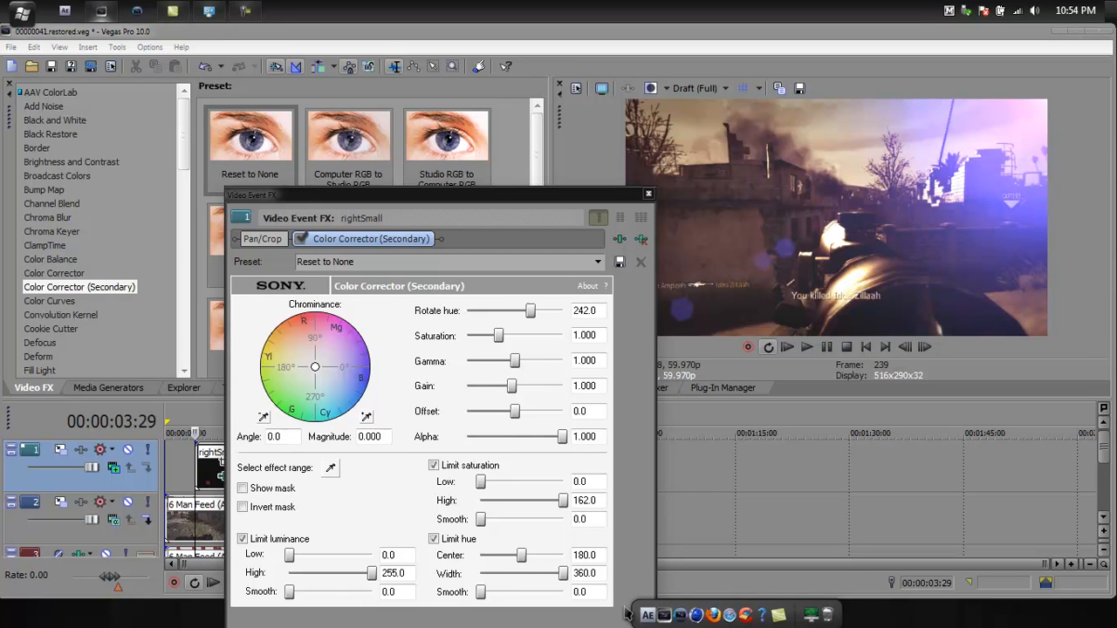
mouse_move(527, 315)
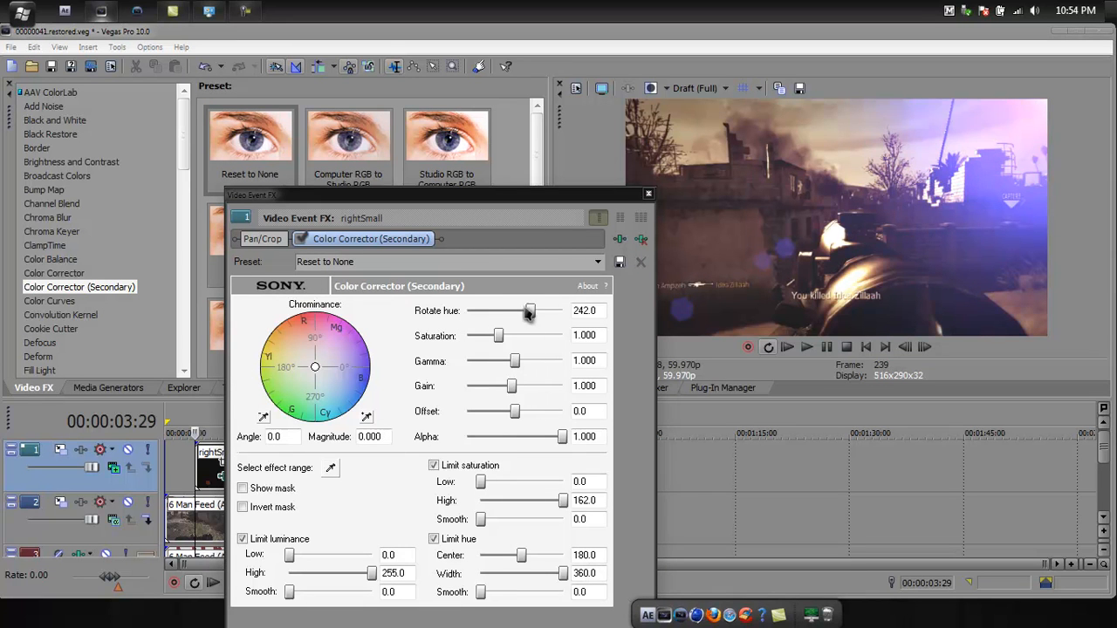
left_click_drag(527, 311, 499, 311)
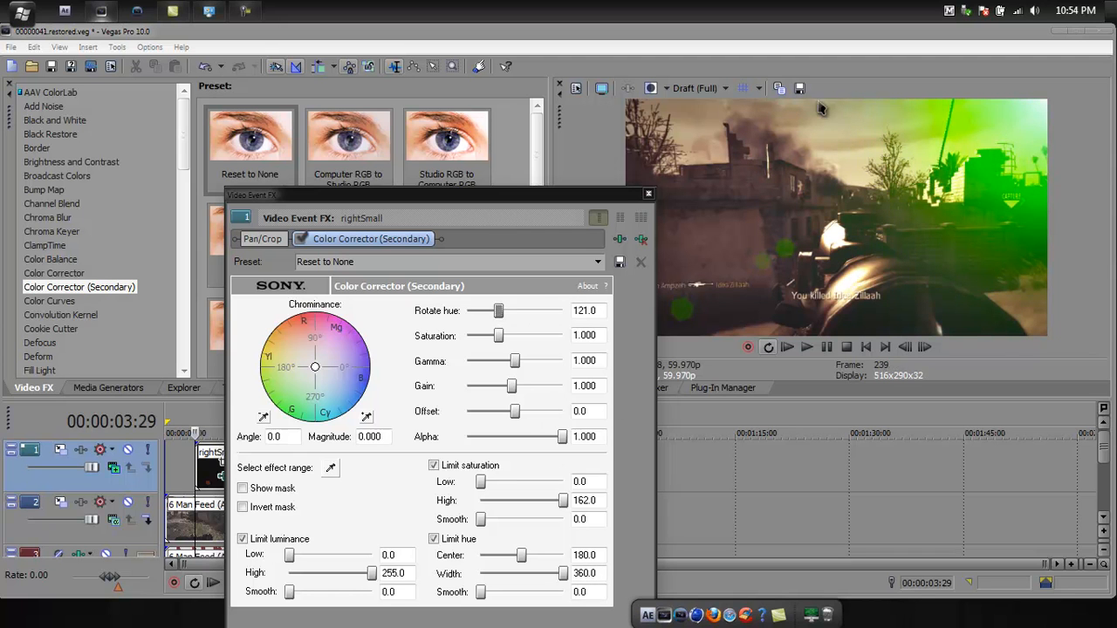
left_click_drag(497, 311, 478, 311)
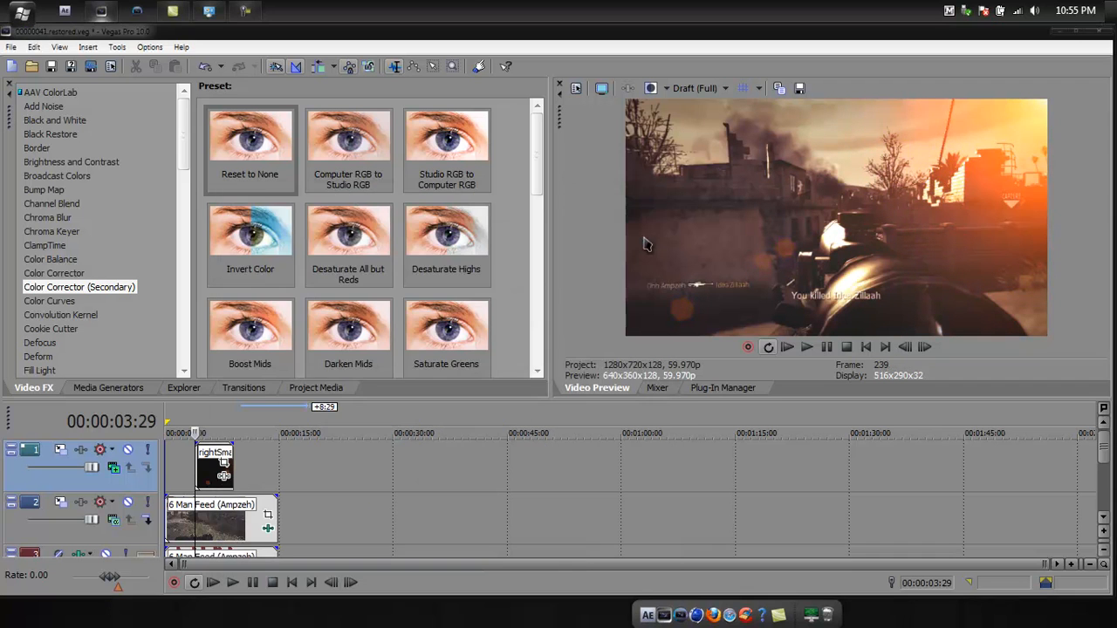
Replace the light clip with an Elliptical White to Black color gradient from Media Generators.
right_click(213, 468)
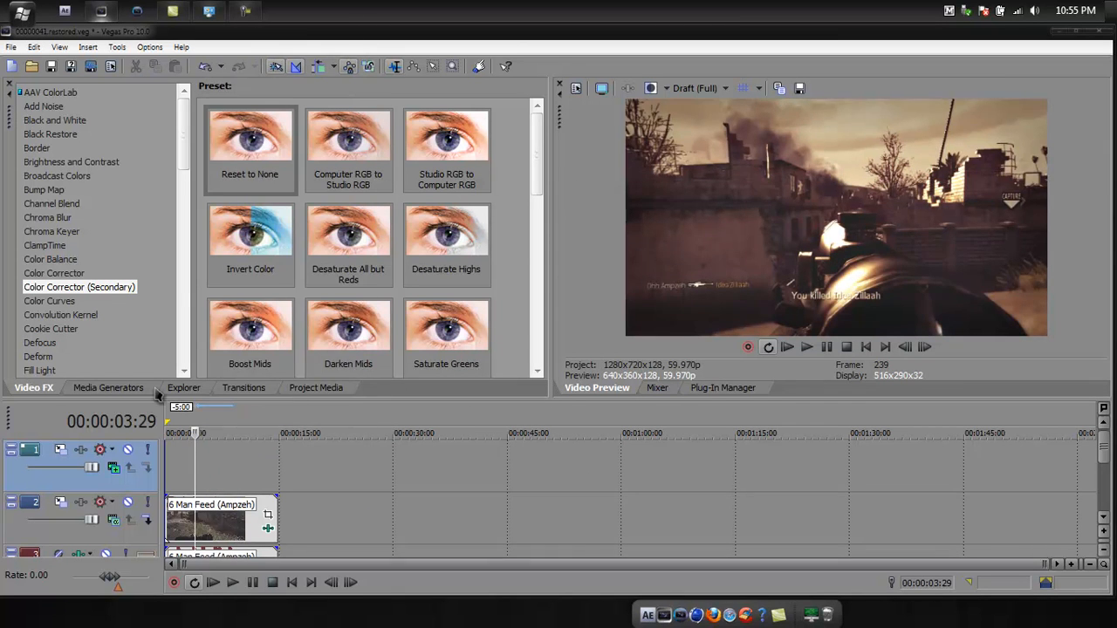
left_click(109, 387)
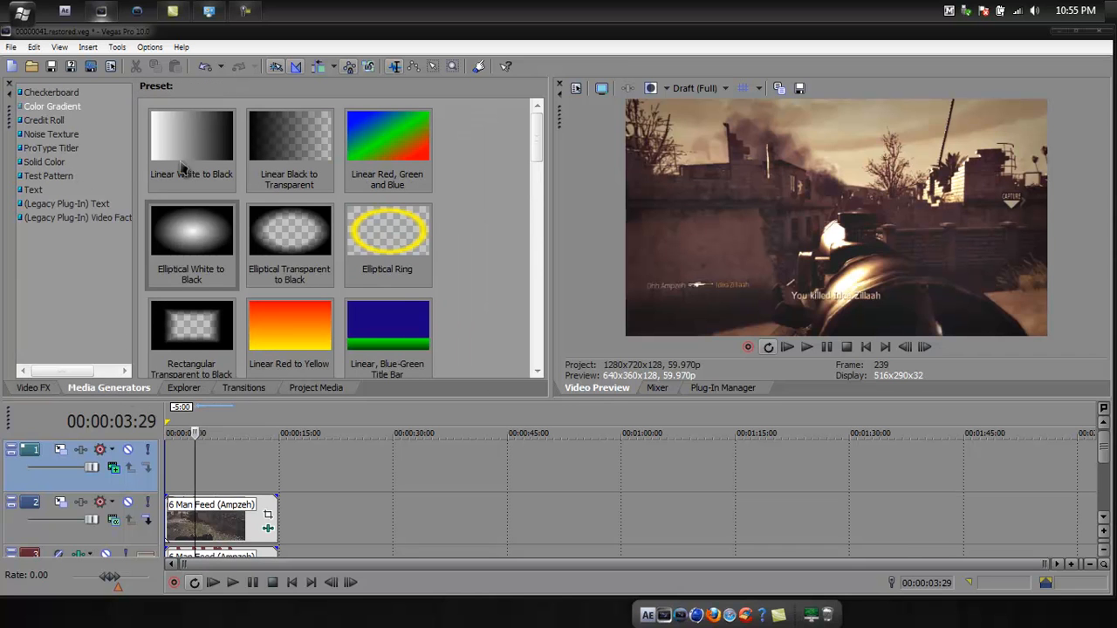
mouse_move(209, 235)
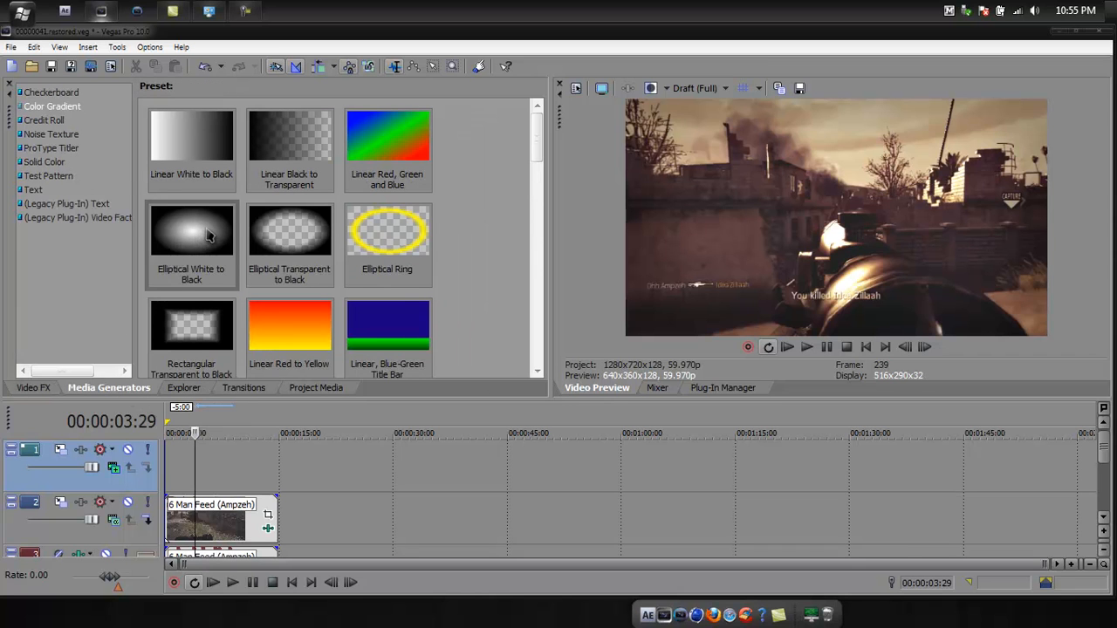
double_click(192, 230)
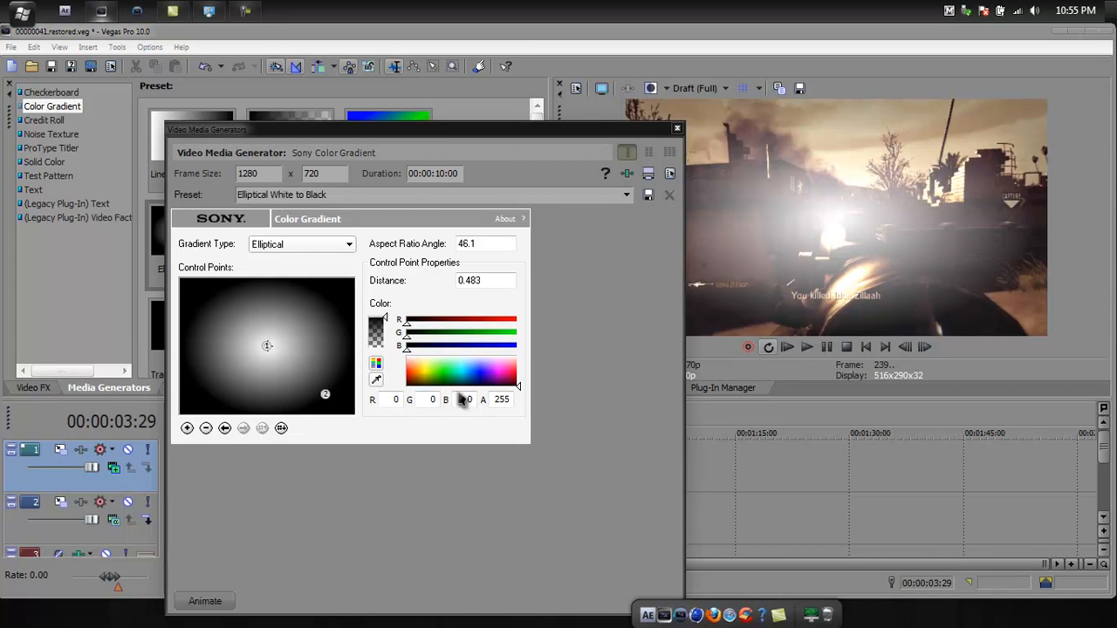
Select the gradient's centre control point to set its colour.
left_click(463, 366)
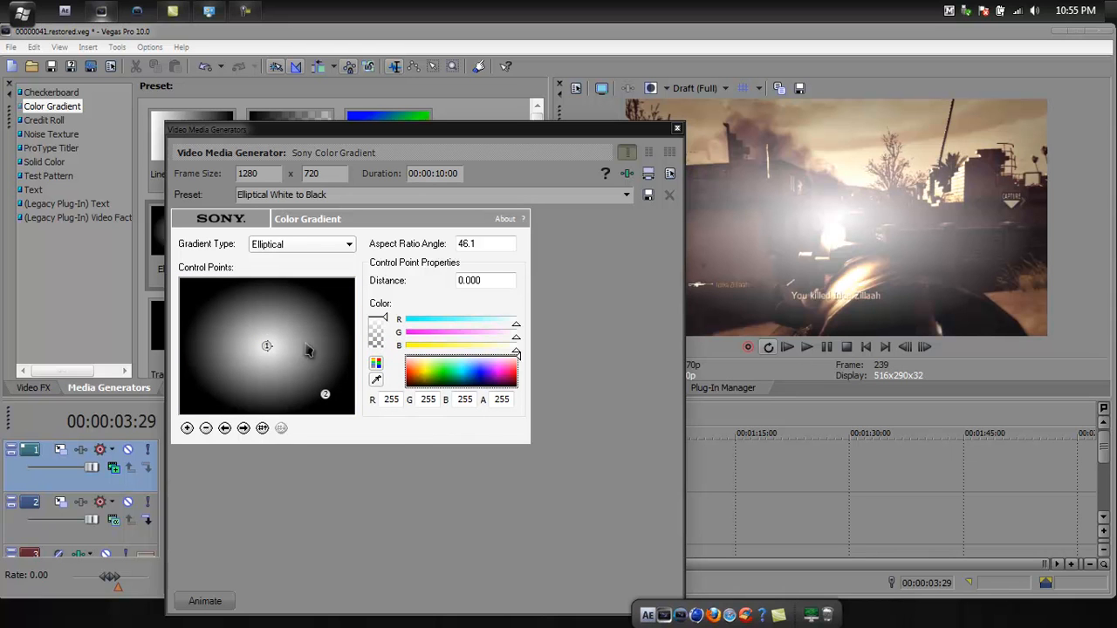
mouse_move(265, 348)
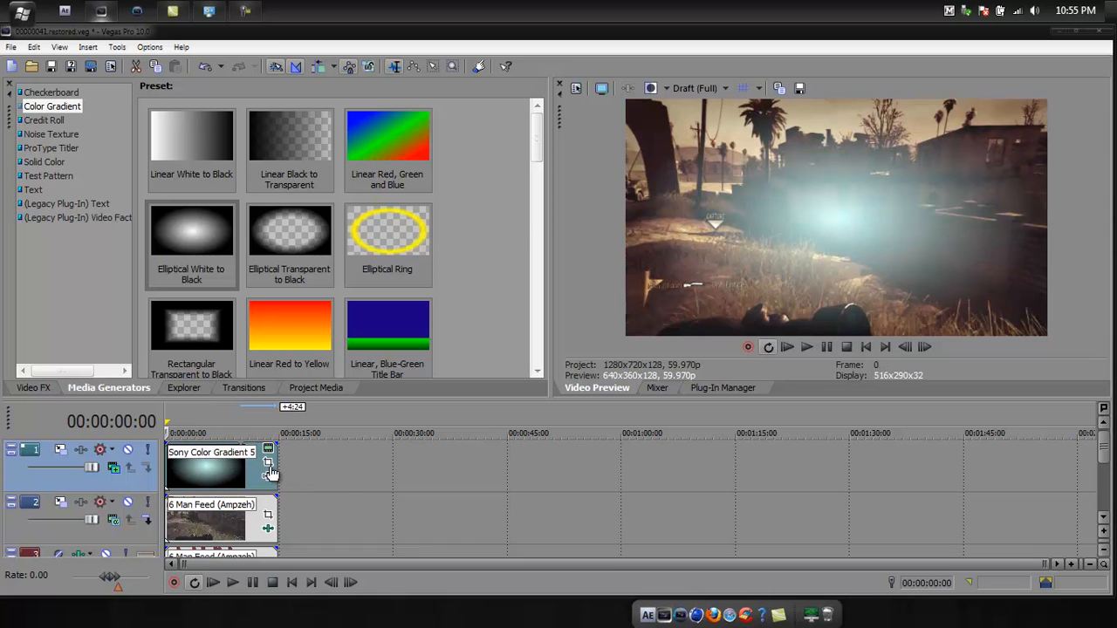
In Event Pan/Crop, try shifting the gradient's framing, then restore it to default.
left_click(268, 462)
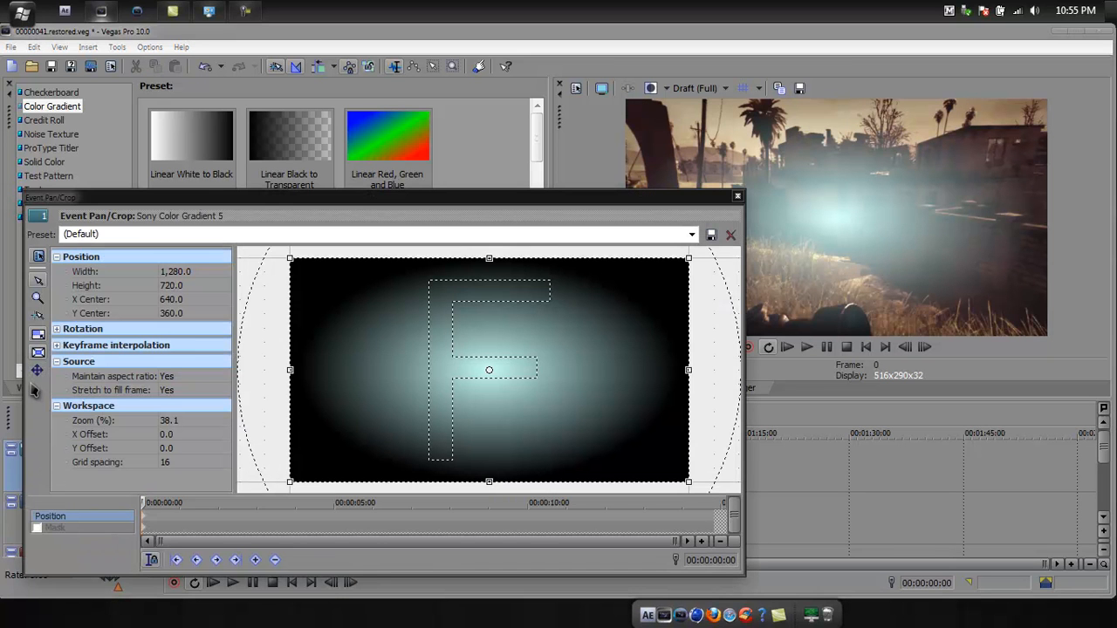
left_click_drag(488, 371, 526, 360)
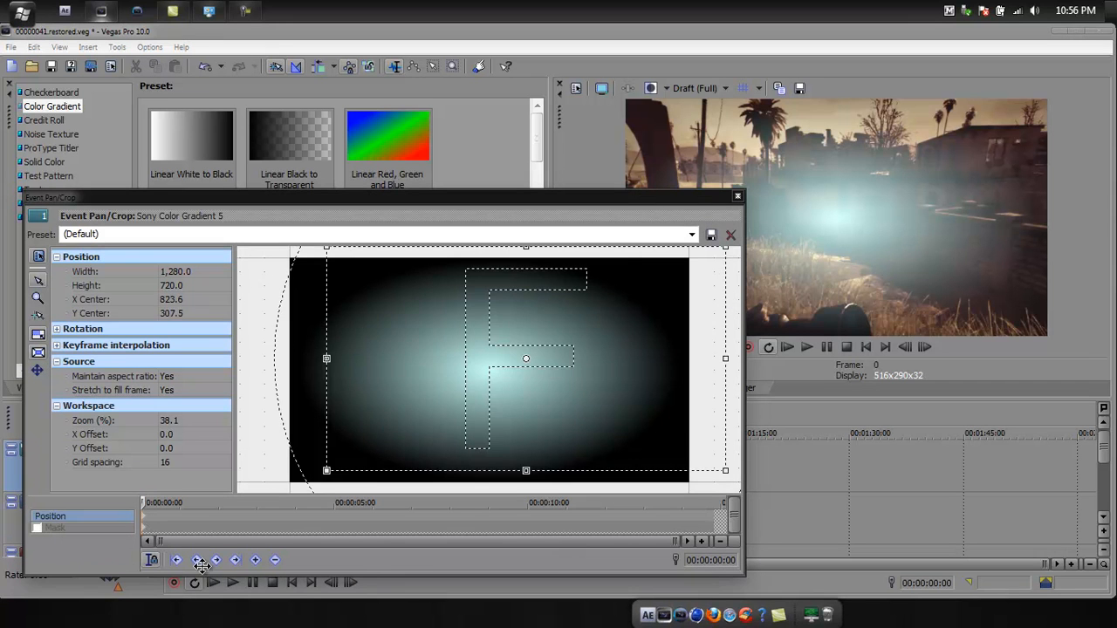
left_click_drag(525, 359, 407, 321)
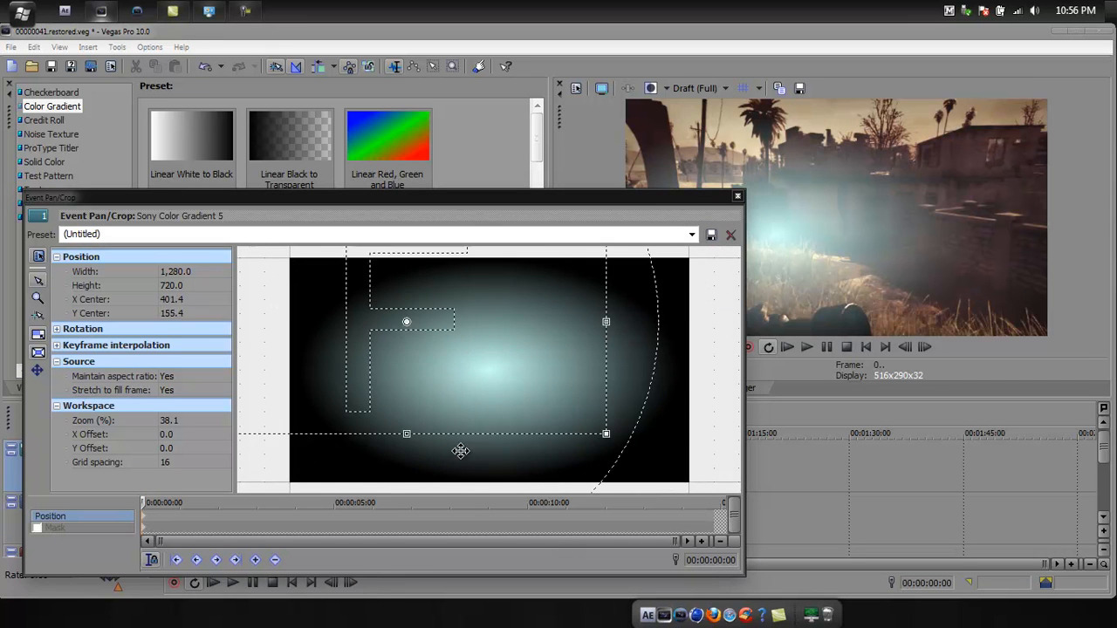
right_click(460, 450)
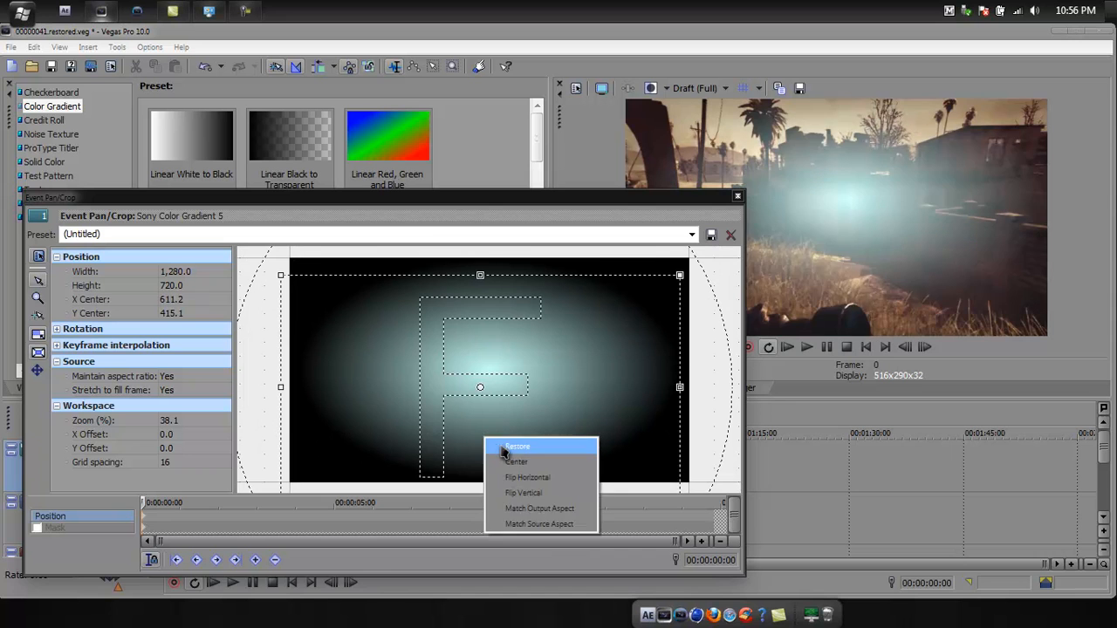
left_click(517, 447)
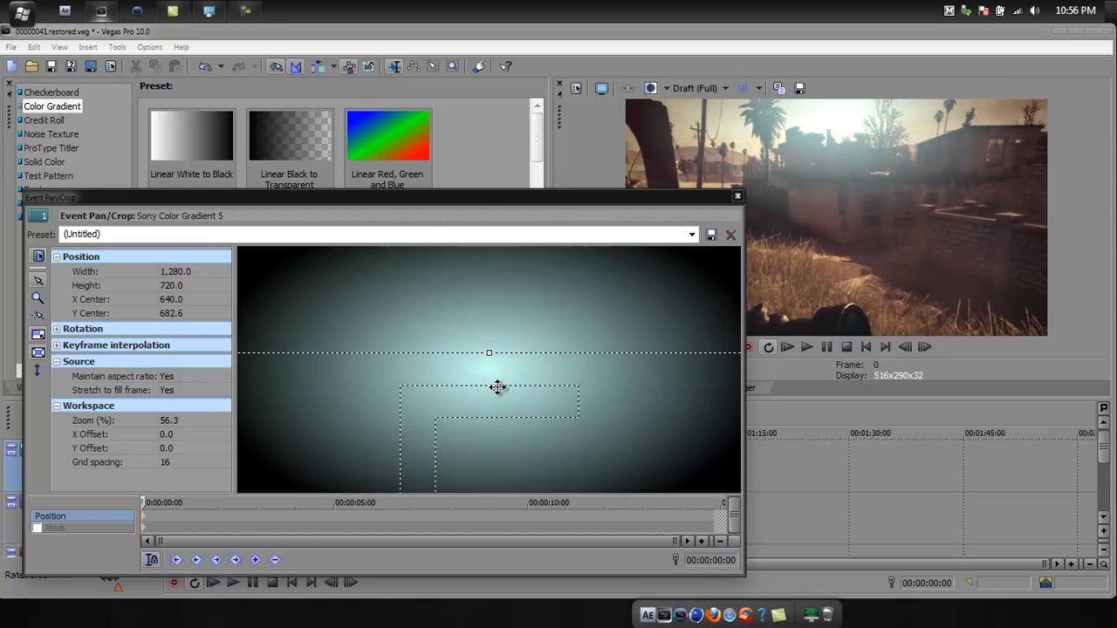
Move the frame down so the glow sits in the sky and close Pan/Crop.
left_click_drag(497, 388, 541, 398)
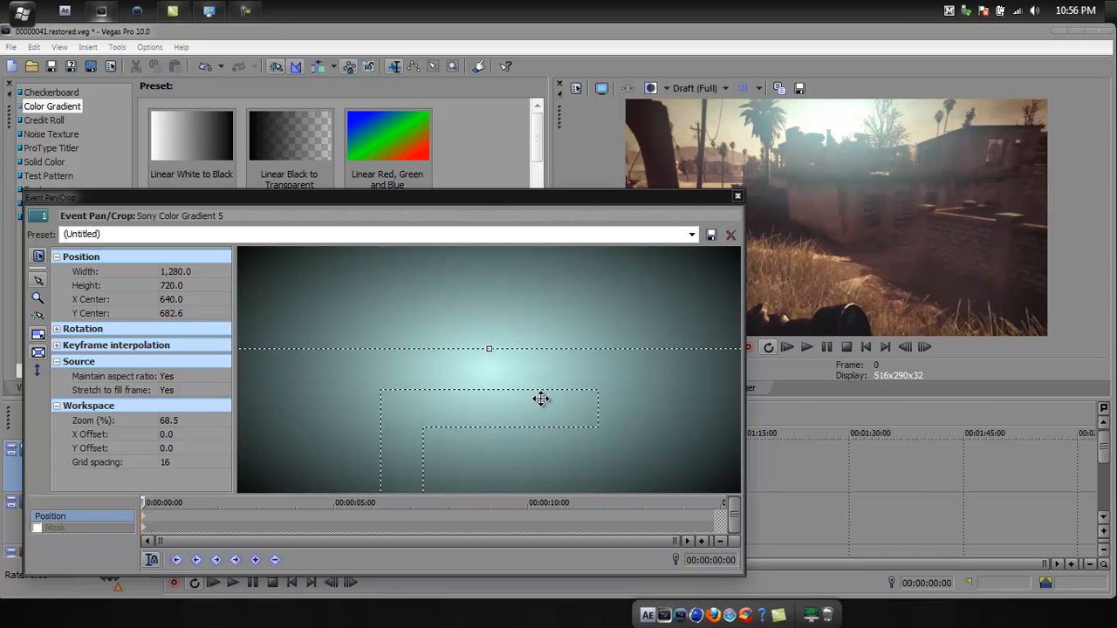
left_click_drag(541, 398, 572, 424)
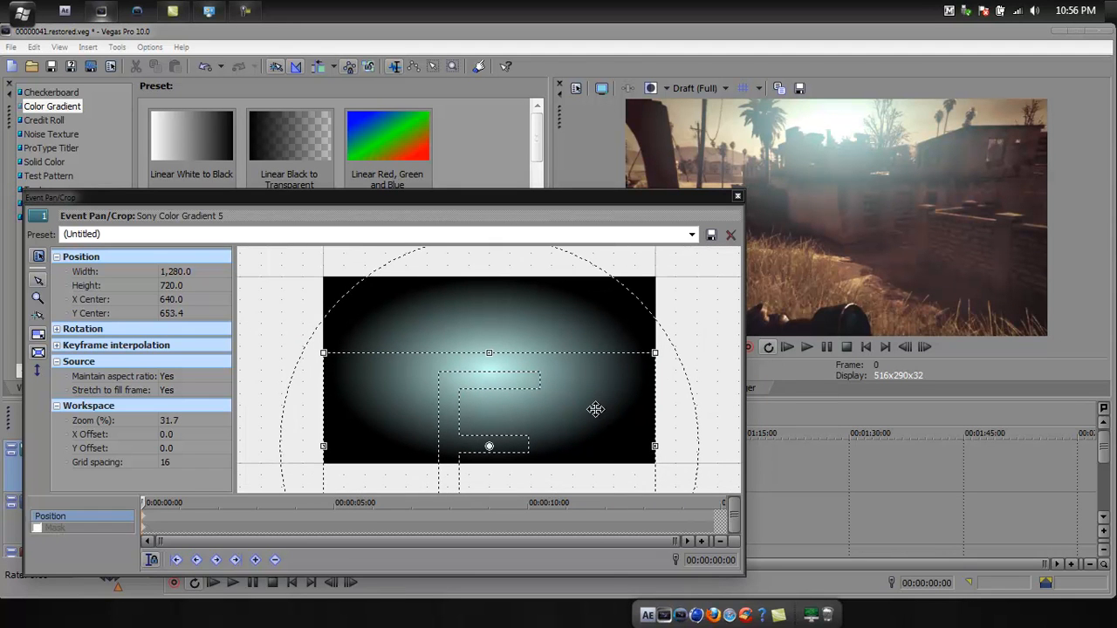
mouse_move(38, 370)
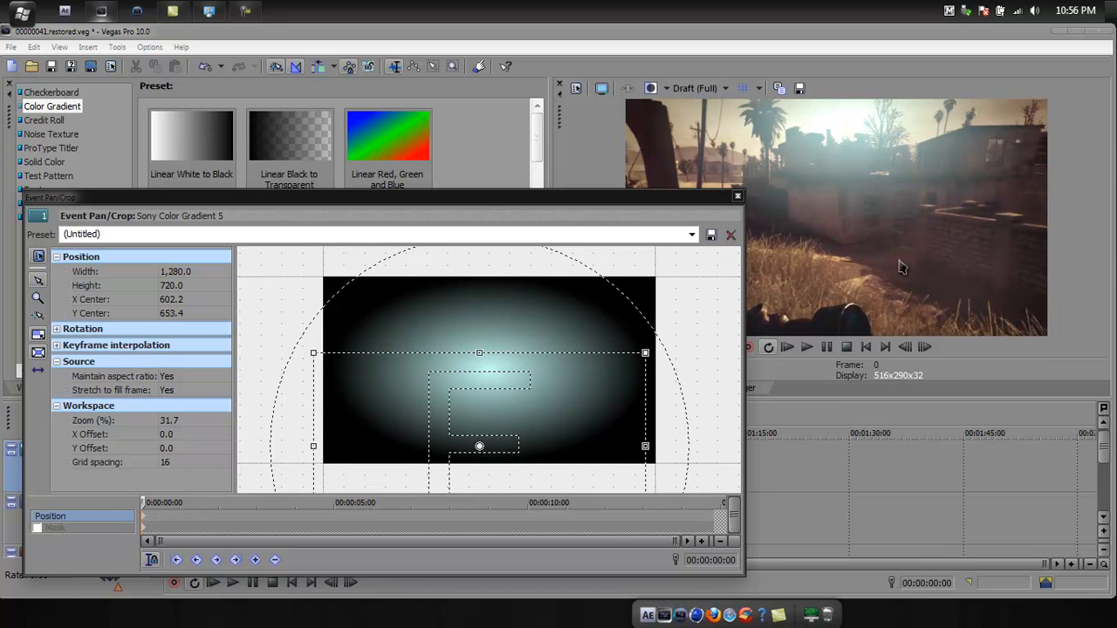
mouse_move(877, 278)
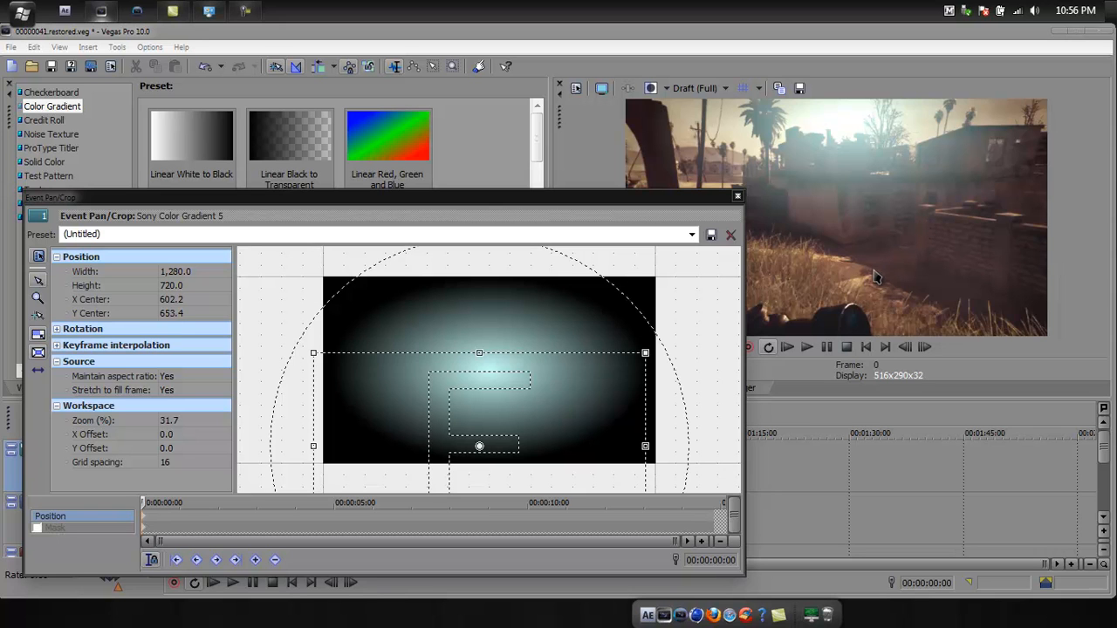
mouse_move(863, 220)
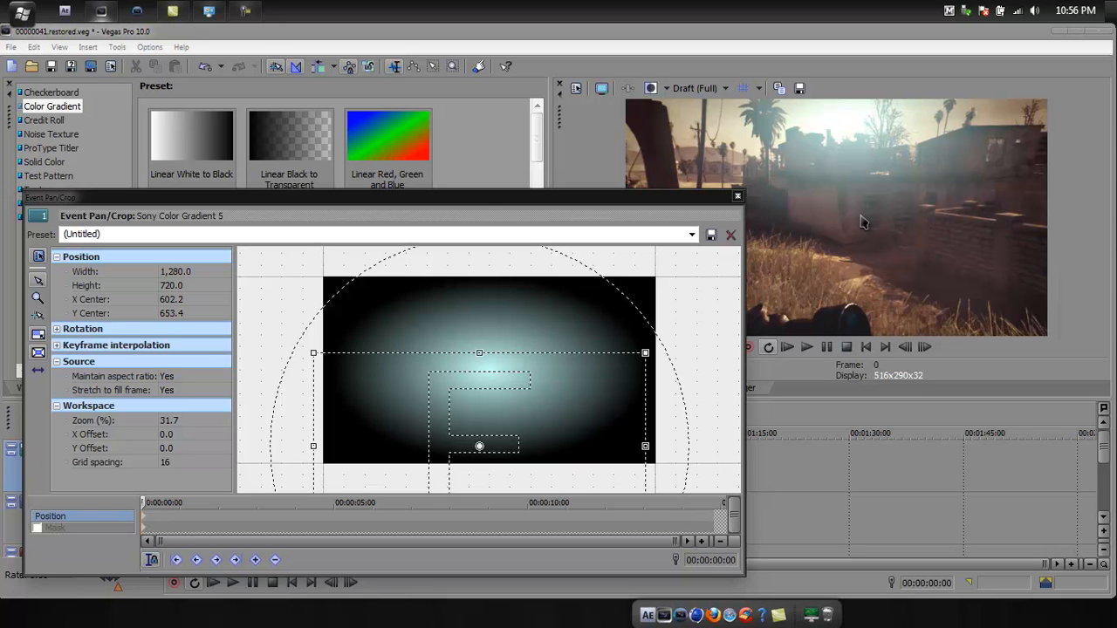
left_click(737, 195)
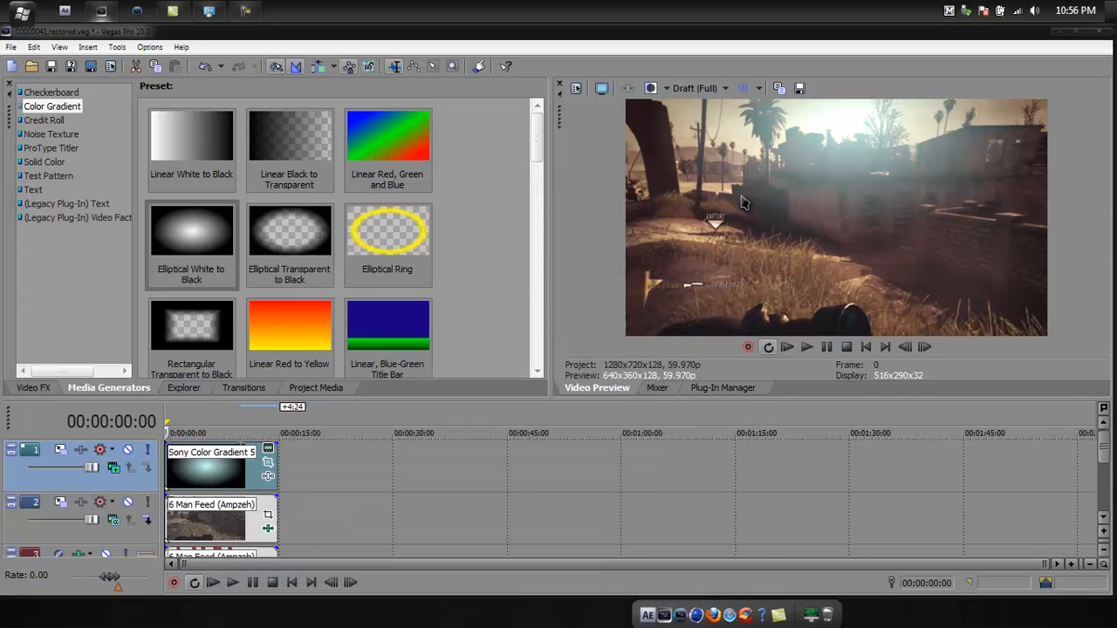
Apply the Color Curves video effect to the gradient event.
left_click(33, 388)
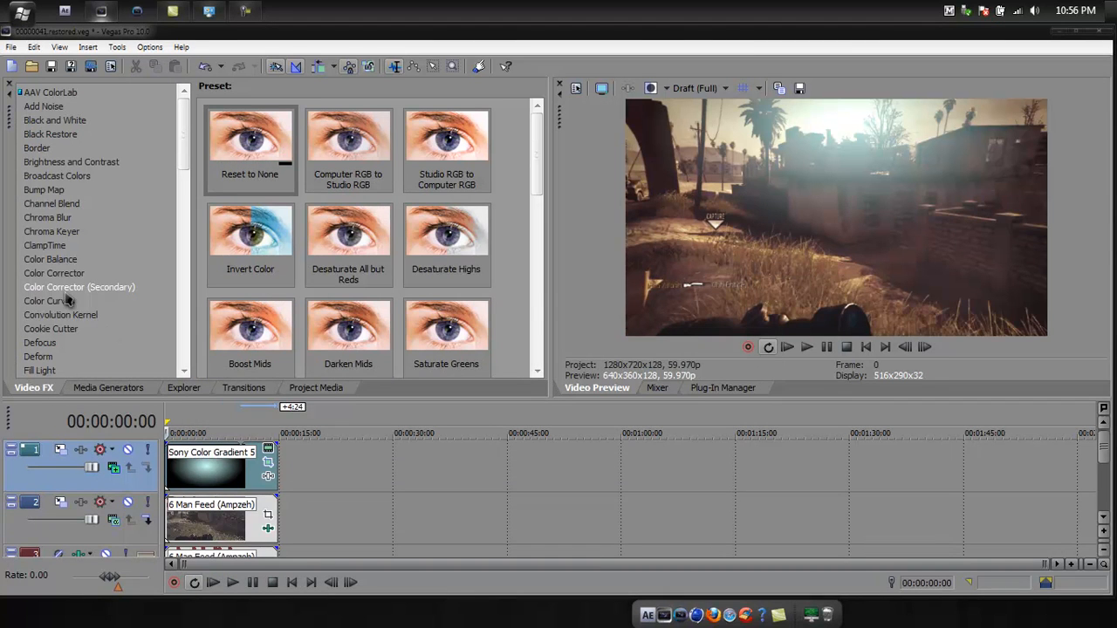
left_click(49, 300)
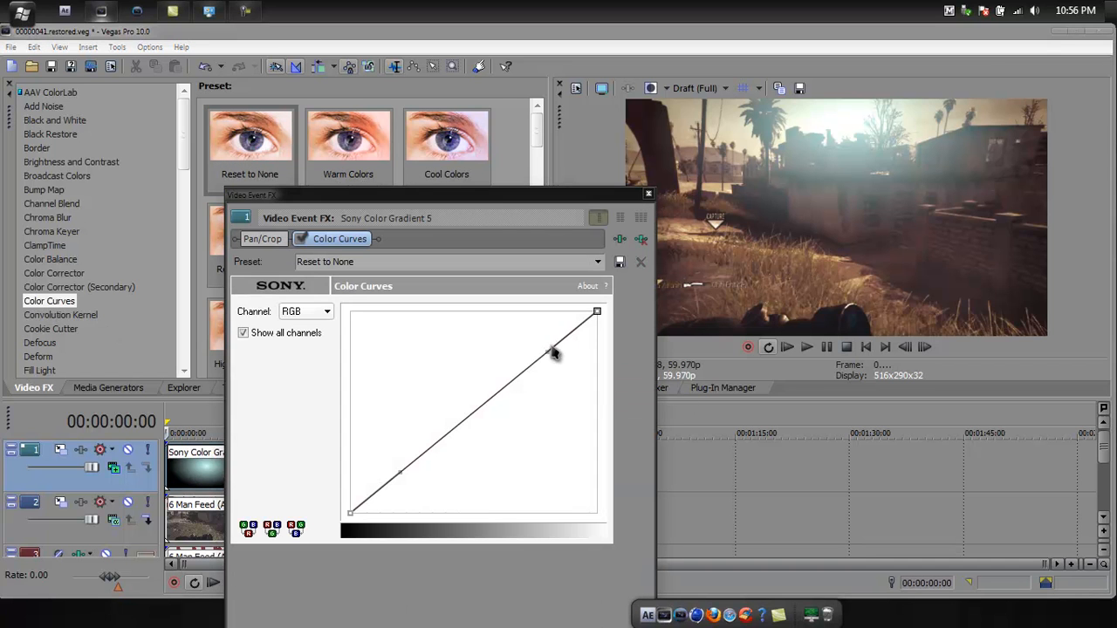
Bend the RGB curve into an S shape to brighten and soften the glow.
left_click_drag(555, 353, 440, 353)
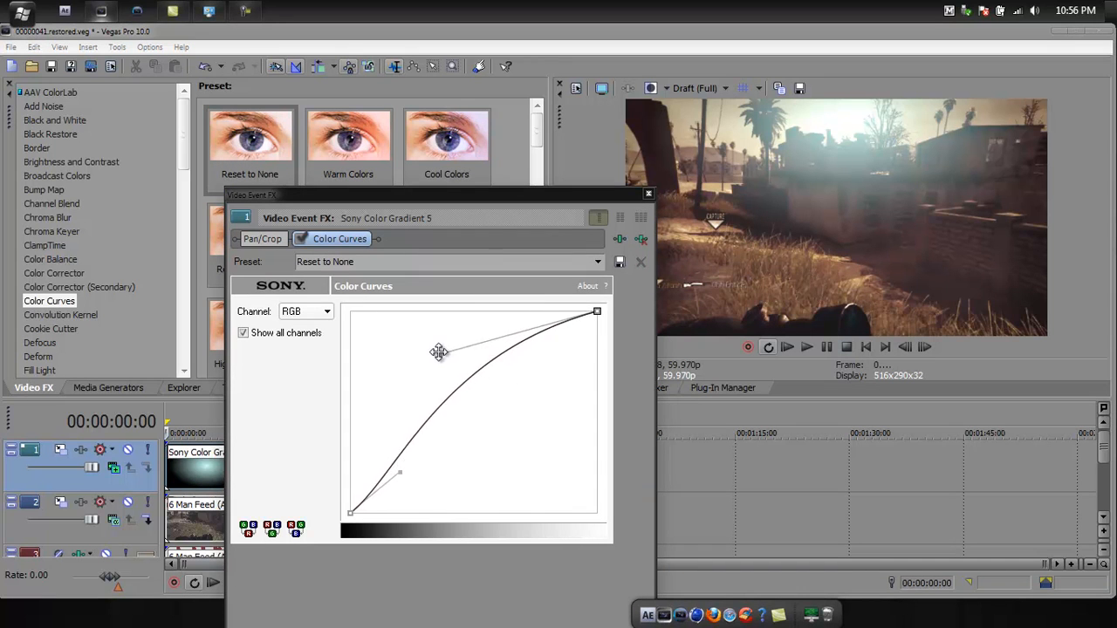
left_click_drag(440, 353, 433, 353)
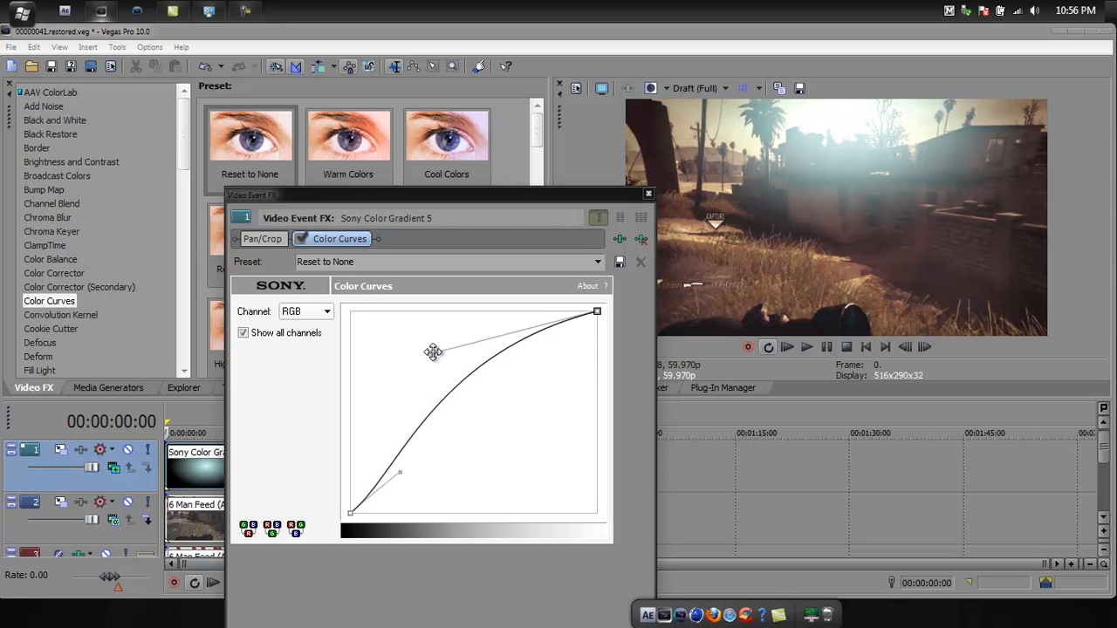
left_click_drag(433, 353, 426, 352)
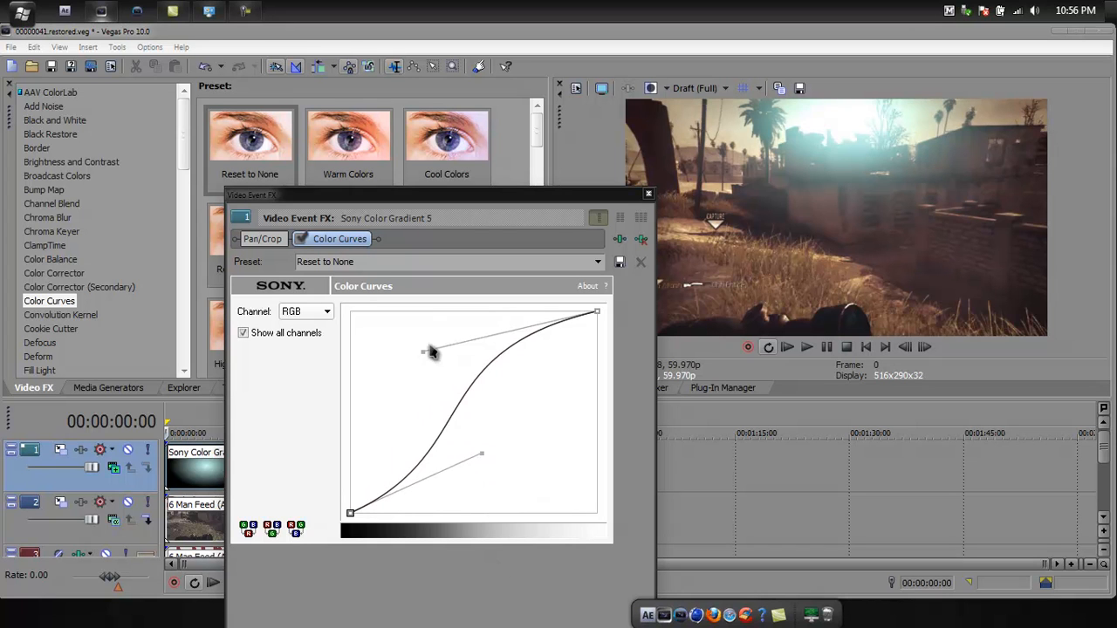
left_click_drag(432, 349, 403, 341)
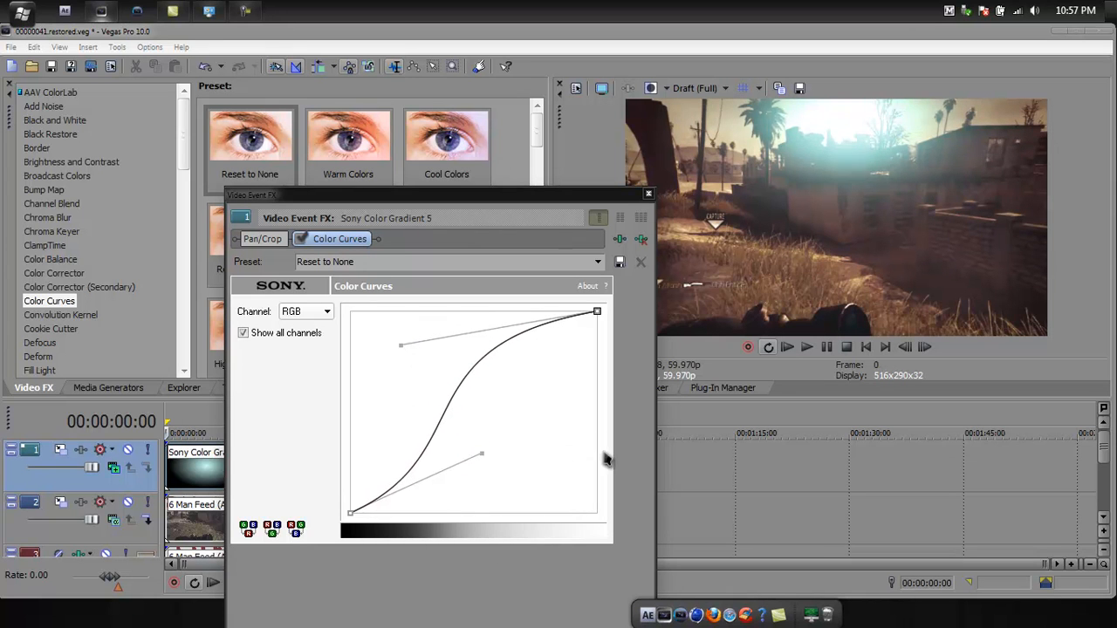
mouse_move(960, 173)
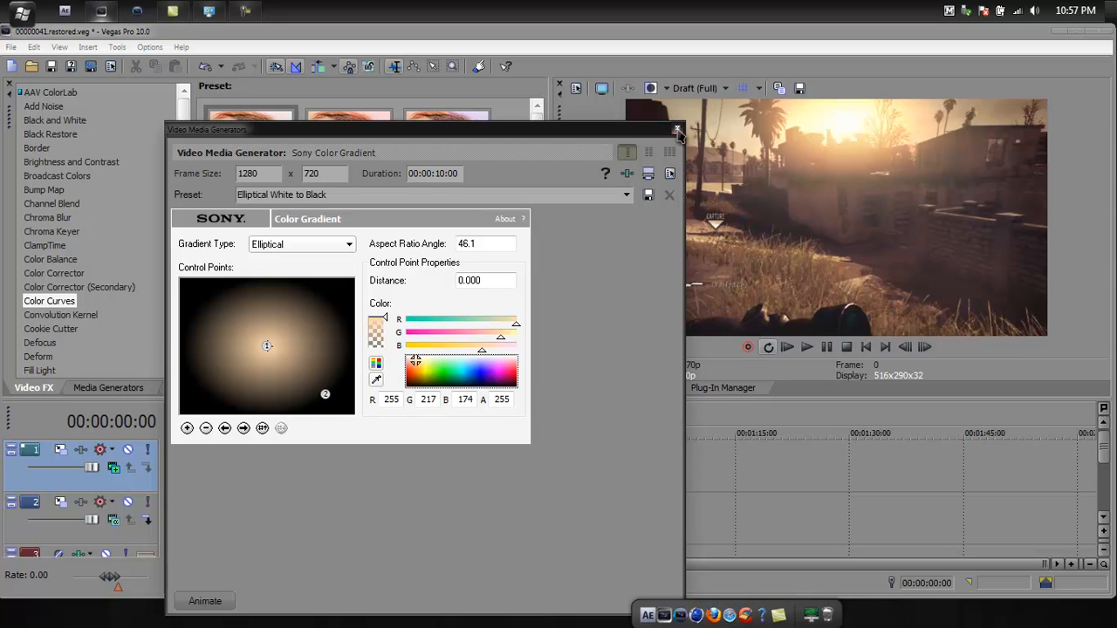
mouse_move(677, 131)
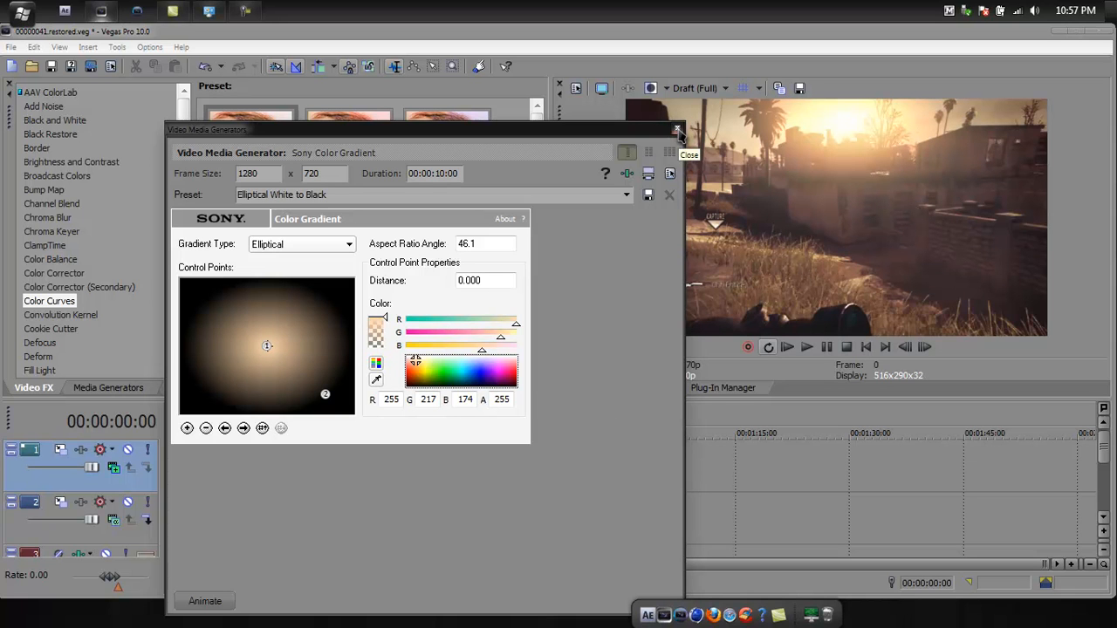
Confirm the warm peach colour (255, 217, 174) and close the Video Media Generator dialog.
left_click(677, 129)
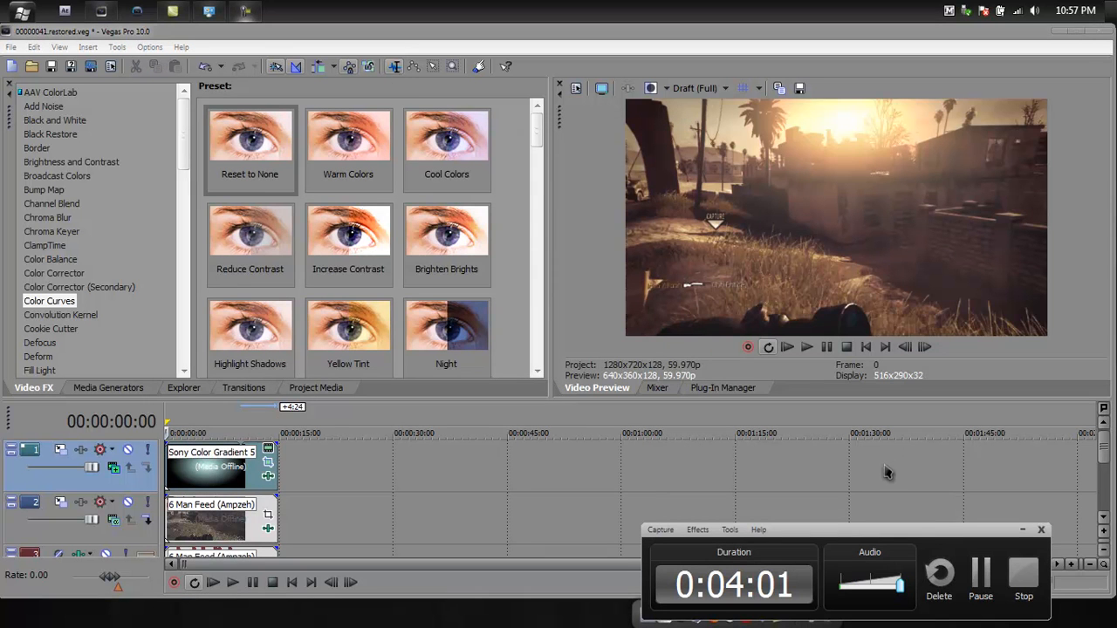